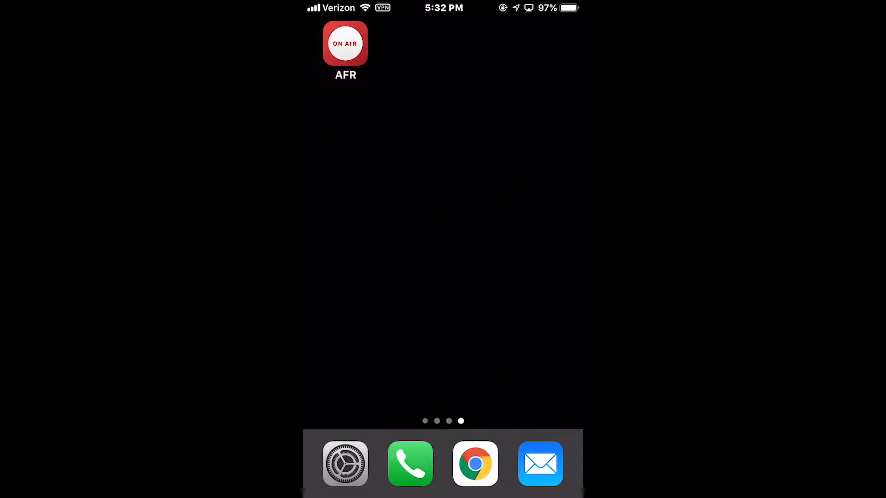
# - Launch AFR and sign in to station server 192.168.90.127:8088
pyautogui.click(345, 44)
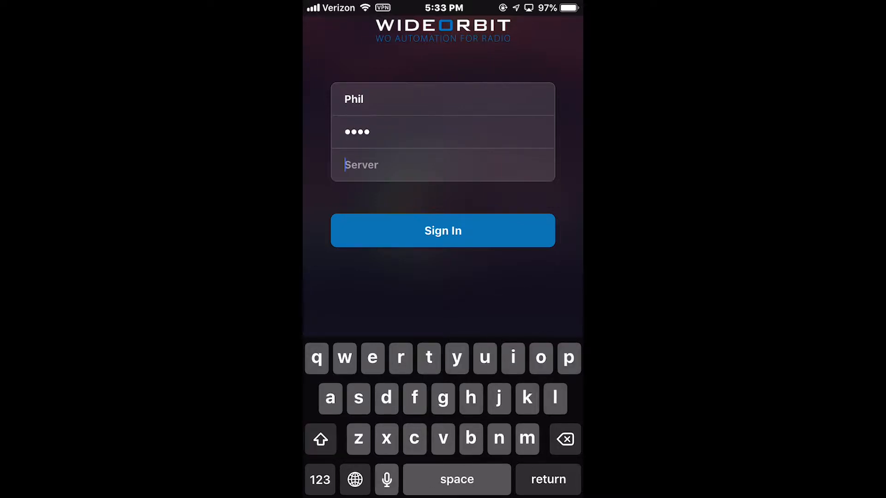
pyautogui.write('192.168.90.127:8088')
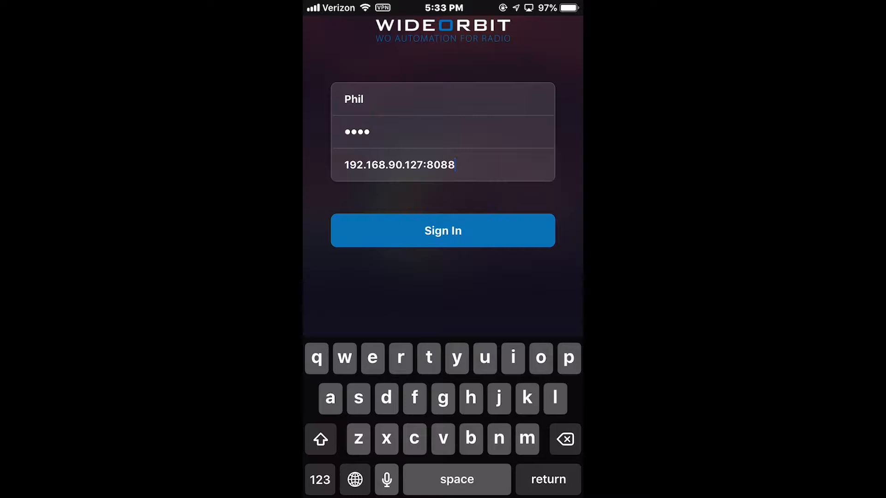
pyautogui.click(443, 231)
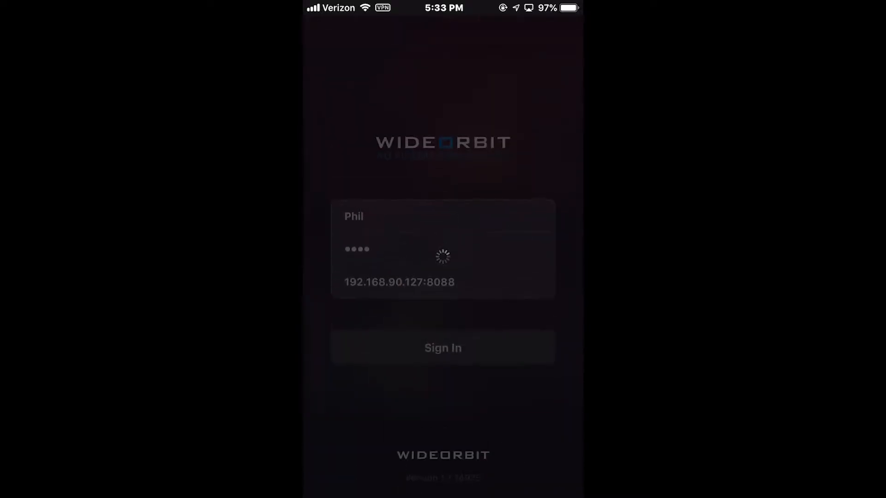
# - Complete sign-in, browse the media Library briefly, and return to the ON AIR stack
pyautogui.click(443, 347)
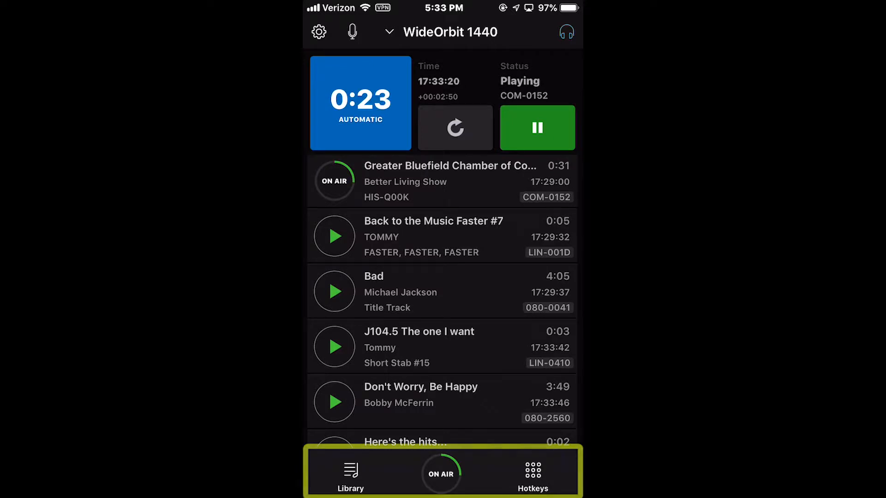
pyautogui.click(351, 471)
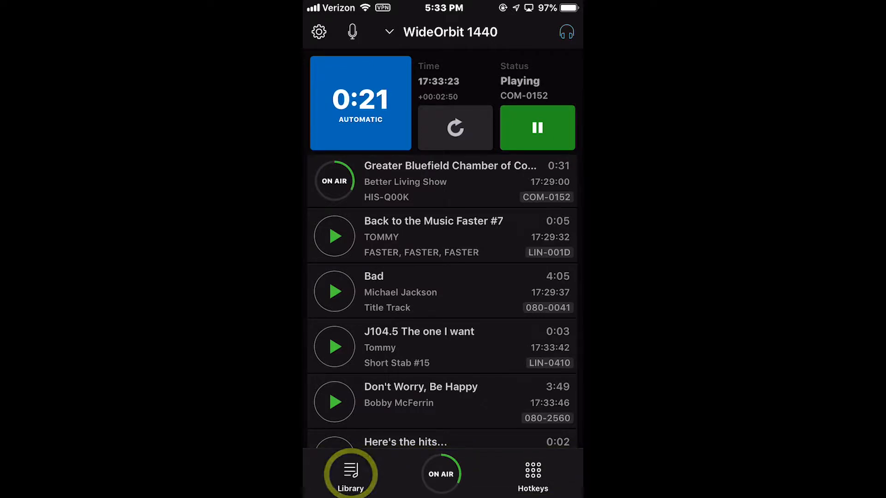
pyautogui.click(350, 473)
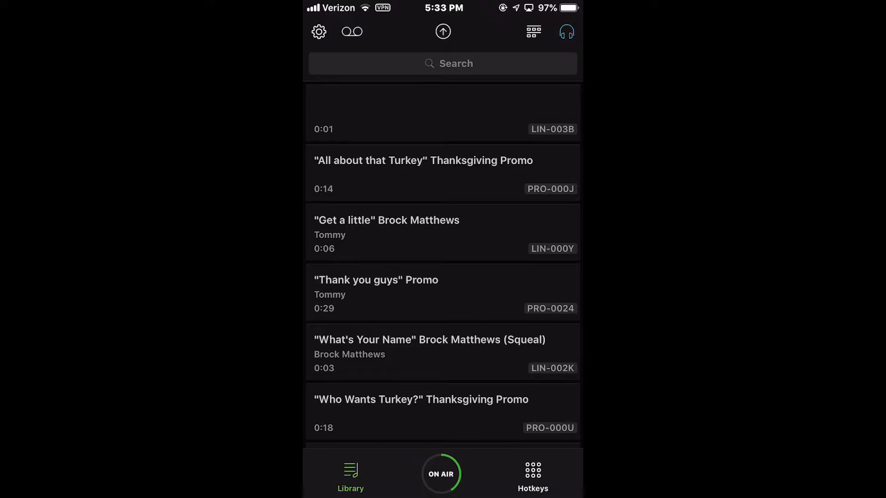
pyautogui.click(442, 473)
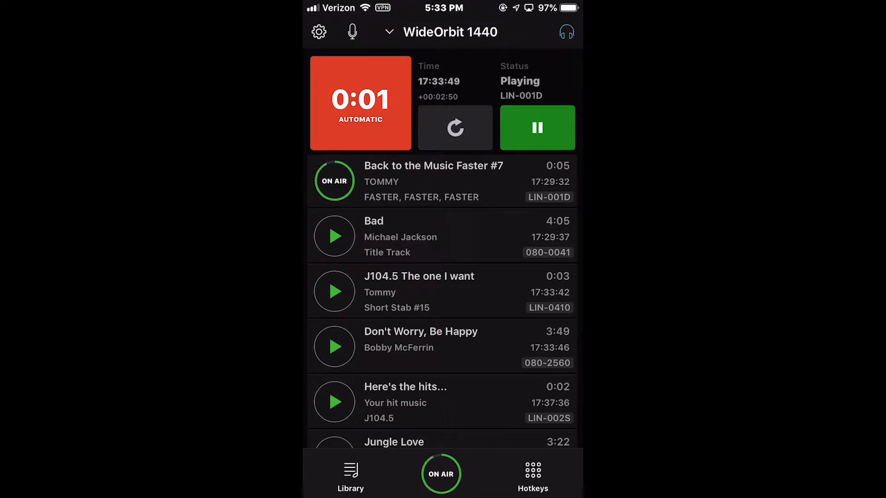
pyautogui.click(389, 32)
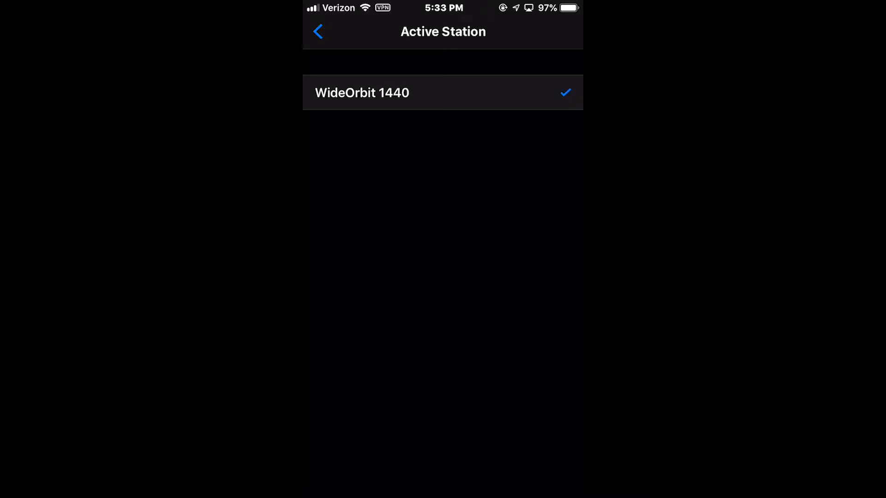
pyautogui.click(318, 31)
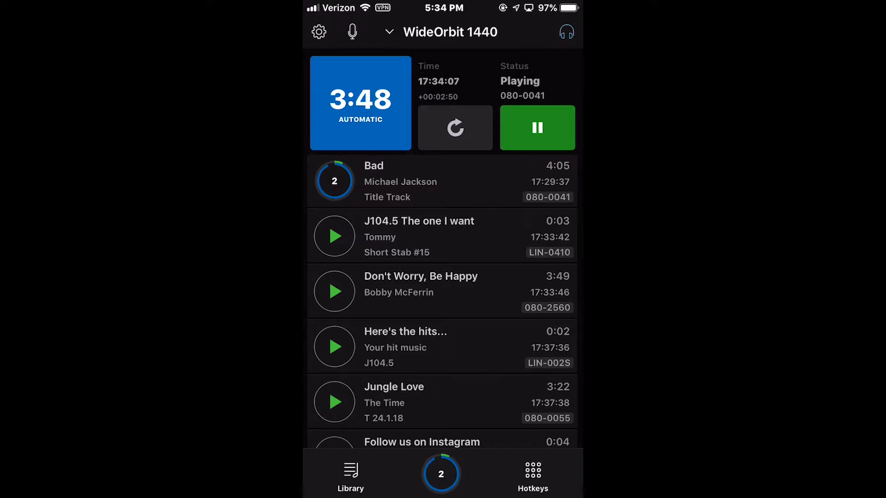
pyautogui.click(318, 32)
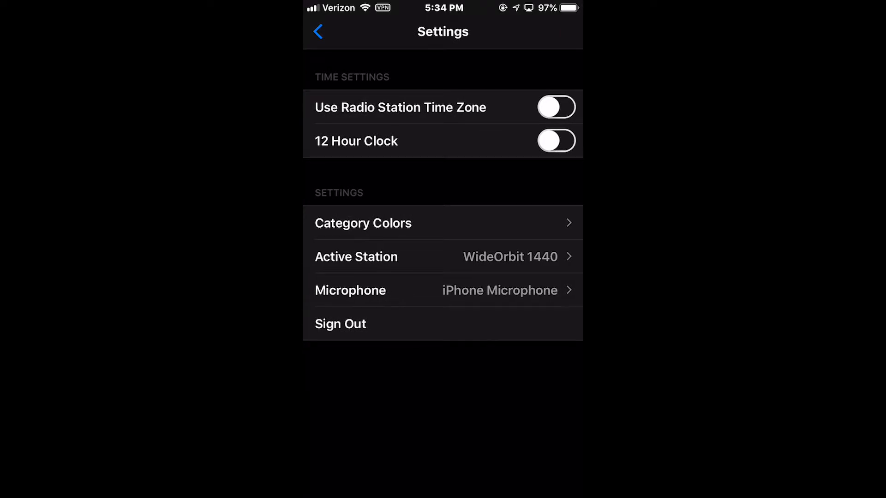
pyautogui.click(318, 32)
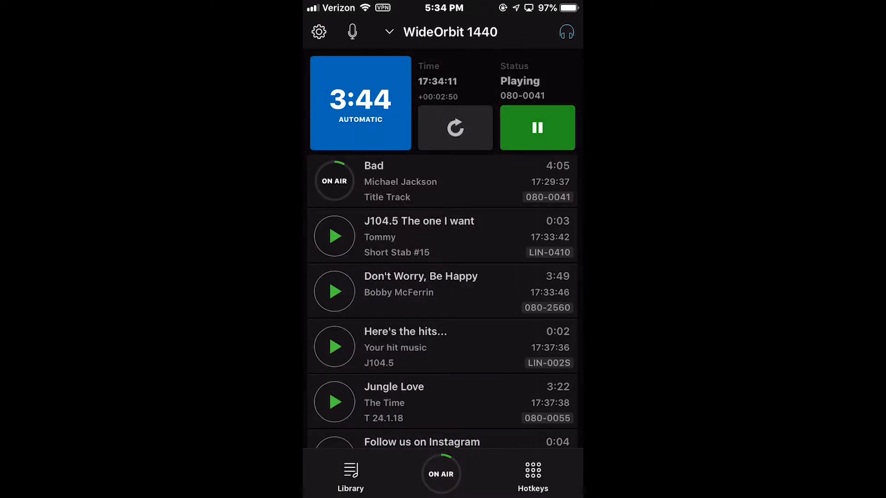
pyautogui.click(566, 32)
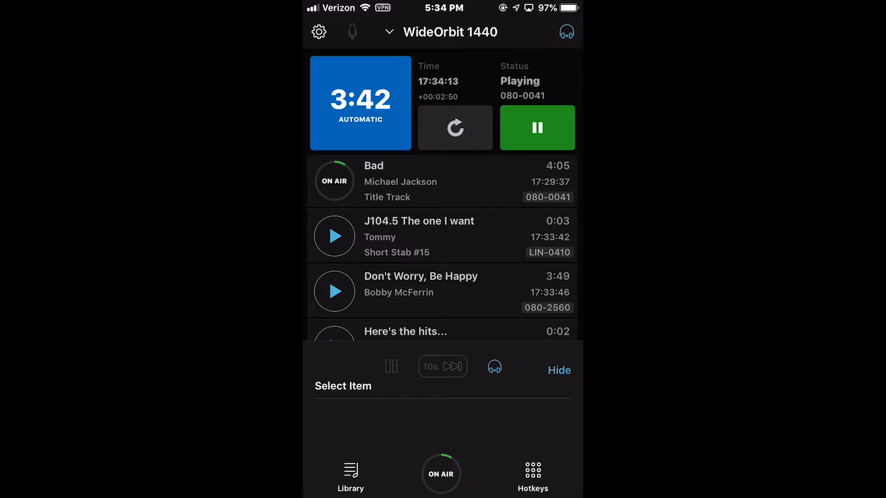
pyautogui.click(558, 370)
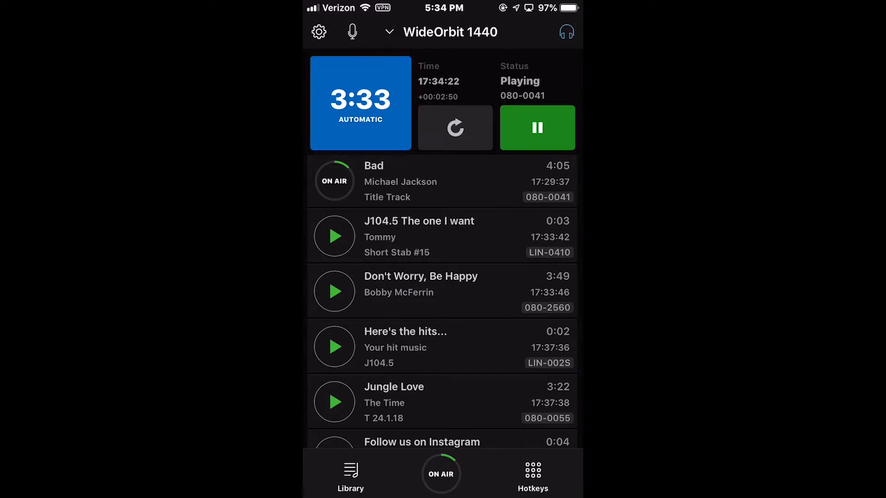
pyautogui.click(360, 103)
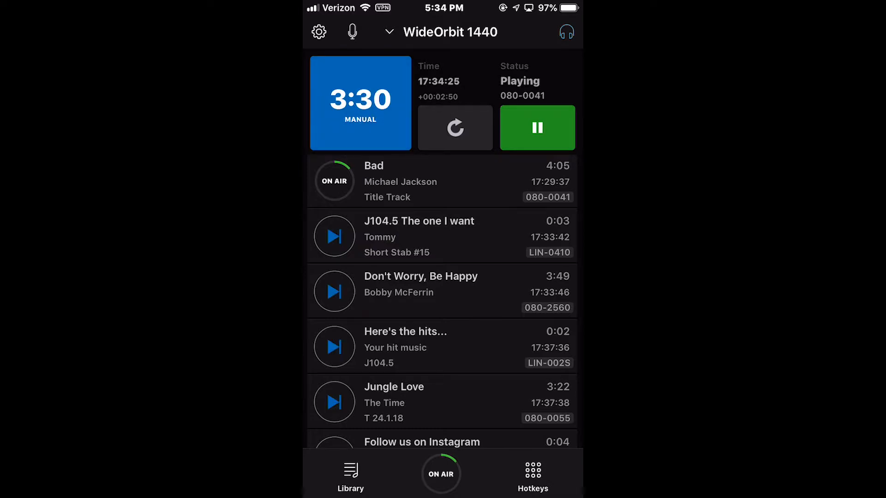
pyautogui.click(360, 103)
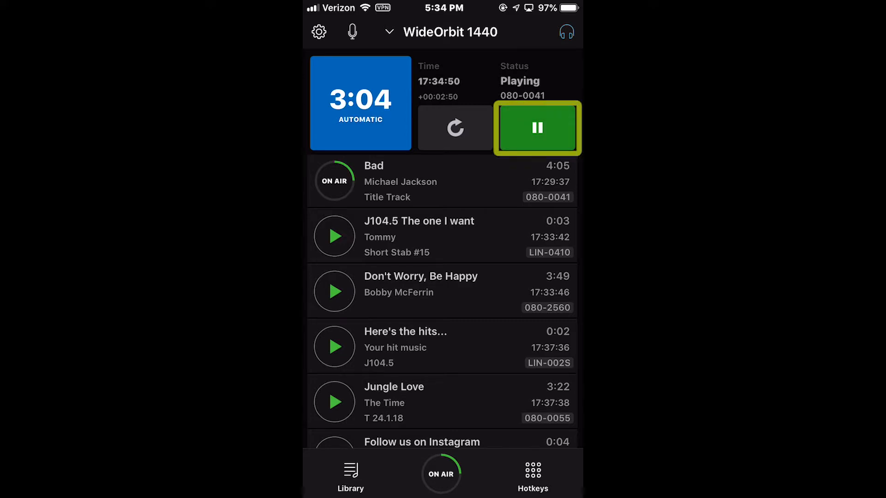
# - Pause and resume Bad, stop it on air, then restart it from the beginning
pyautogui.click(536, 127)
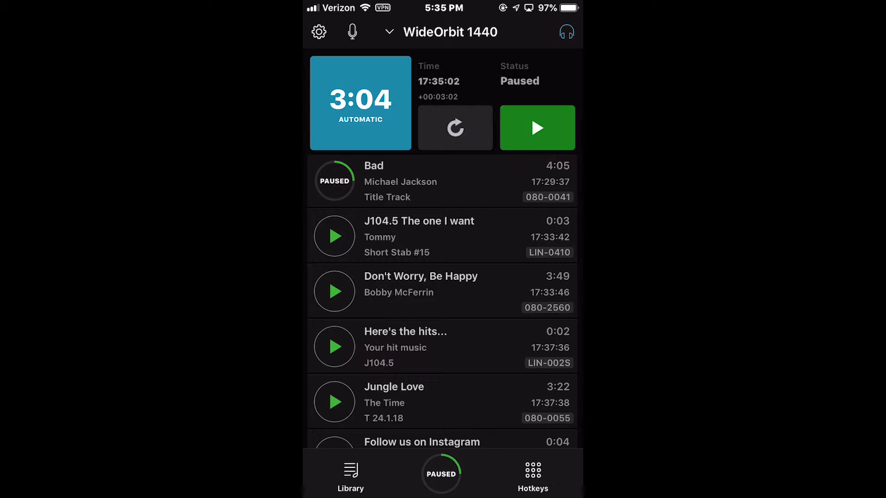
pyautogui.click(537, 128)
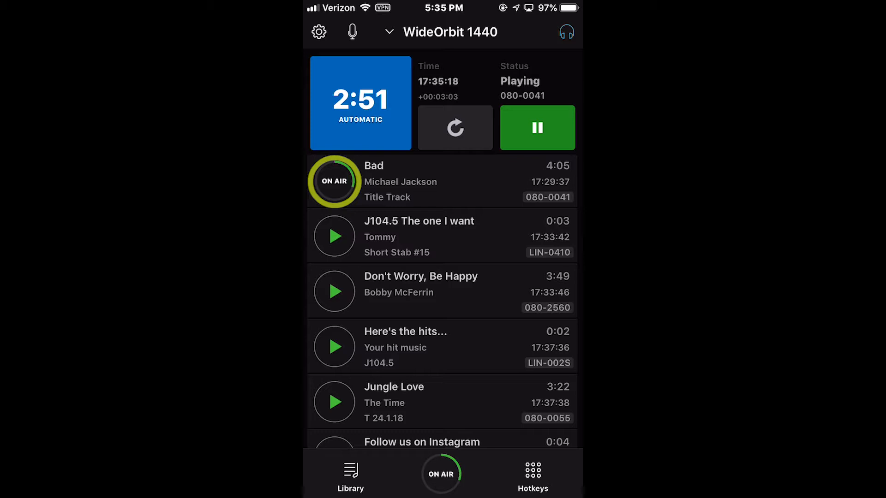
pyautogui.click(537, 127)
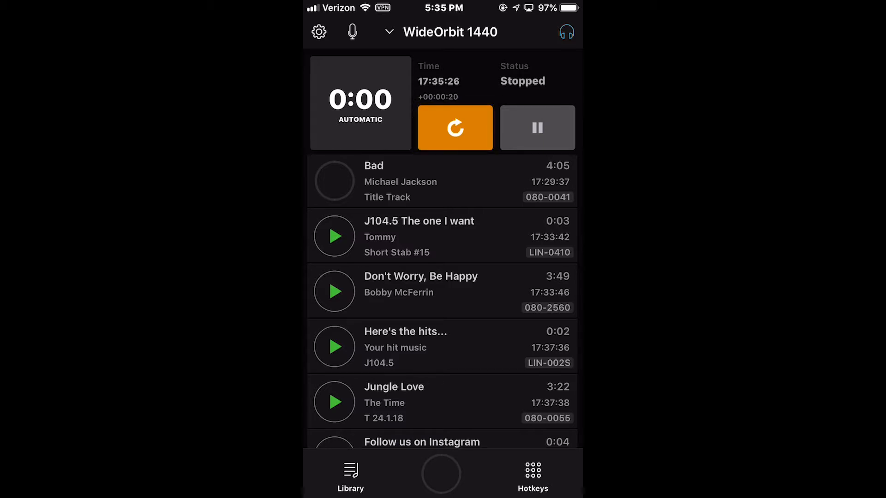
pyautogui.click(455, 127)
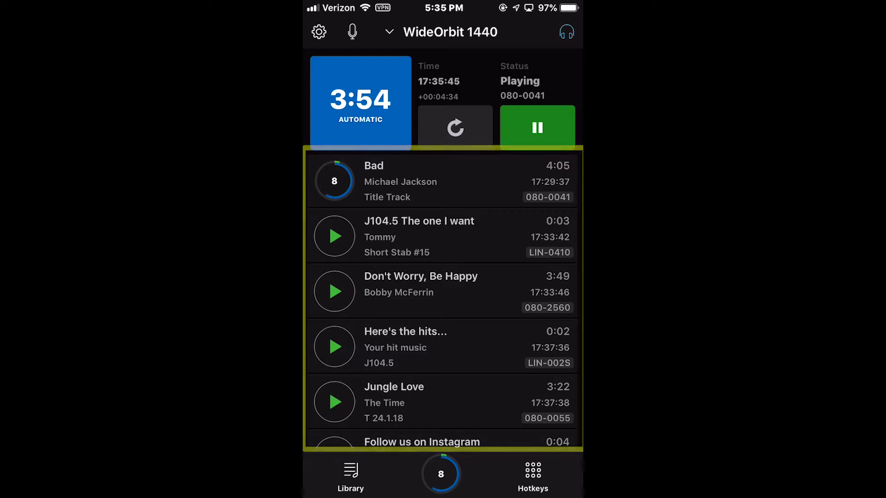
# - Skip ahead in the stack to put Don't Worry, Be Happy on air immediately
pyautogui.scroll(-3)
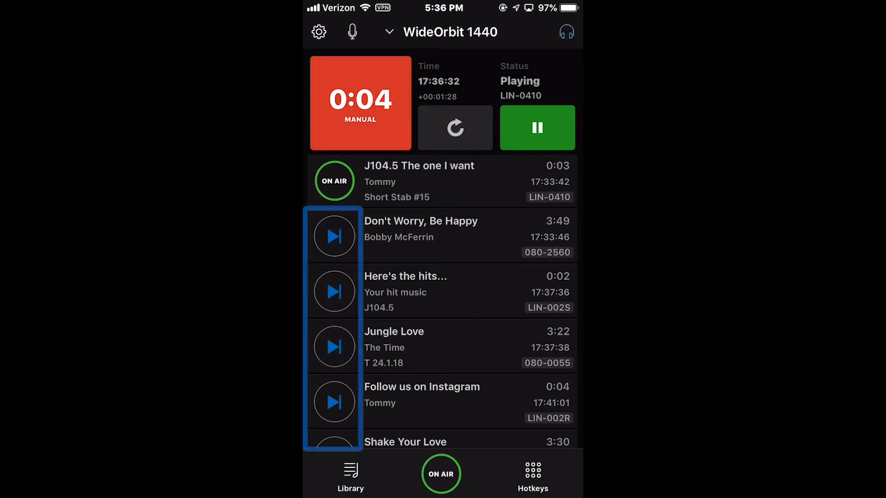
pyautogui.click(333, 236)
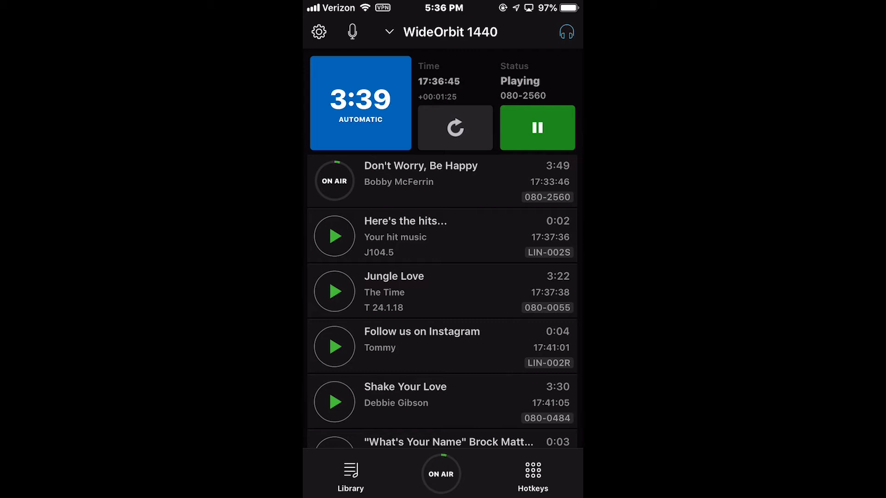
# - Drag Jungle Love up to play next and pick up Here's the hits... for moving
pyautogui.click(443, 292)
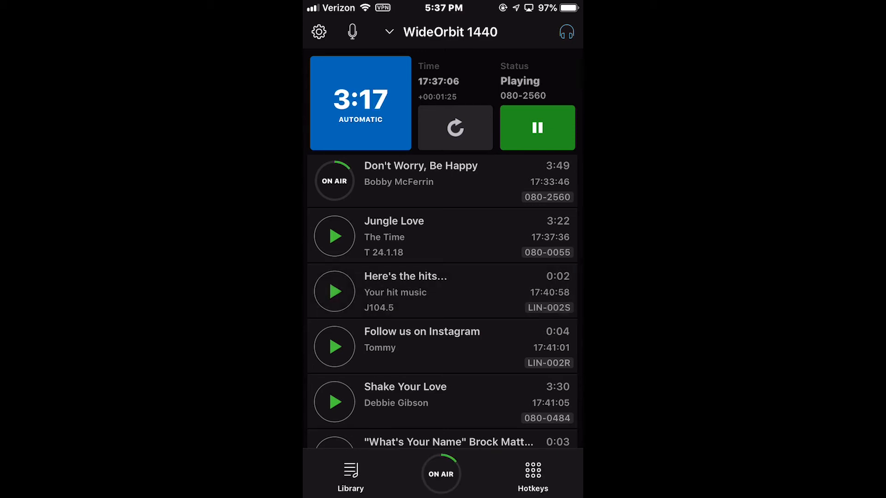
pyautogui.click(443, 291)
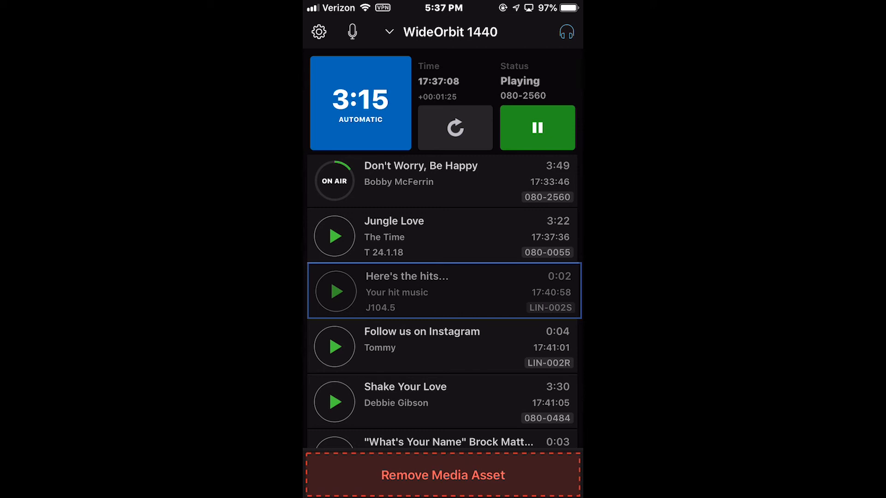